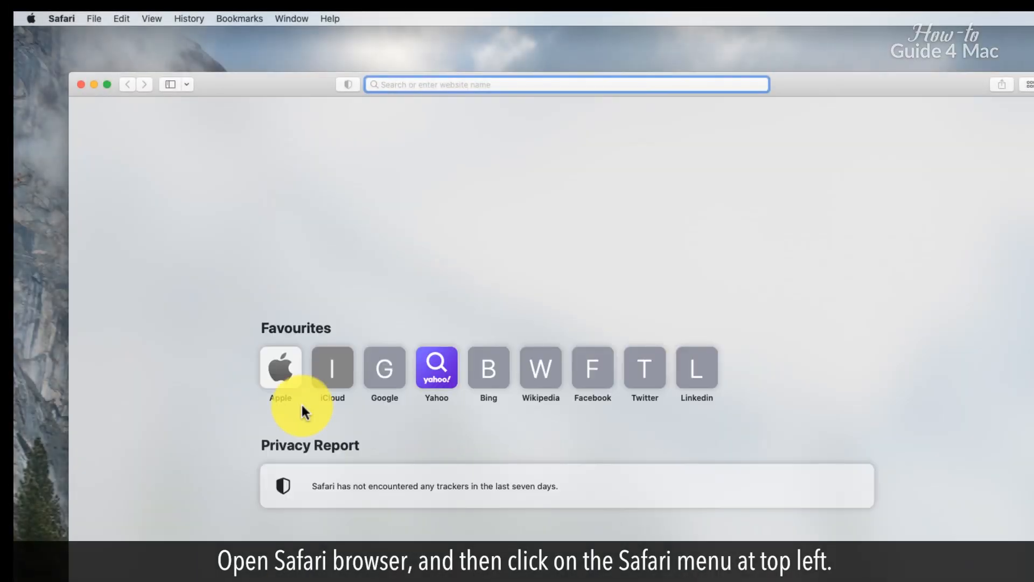
Step: Open Safari's Preferences window from the Safari menu
left_click(61, 17)
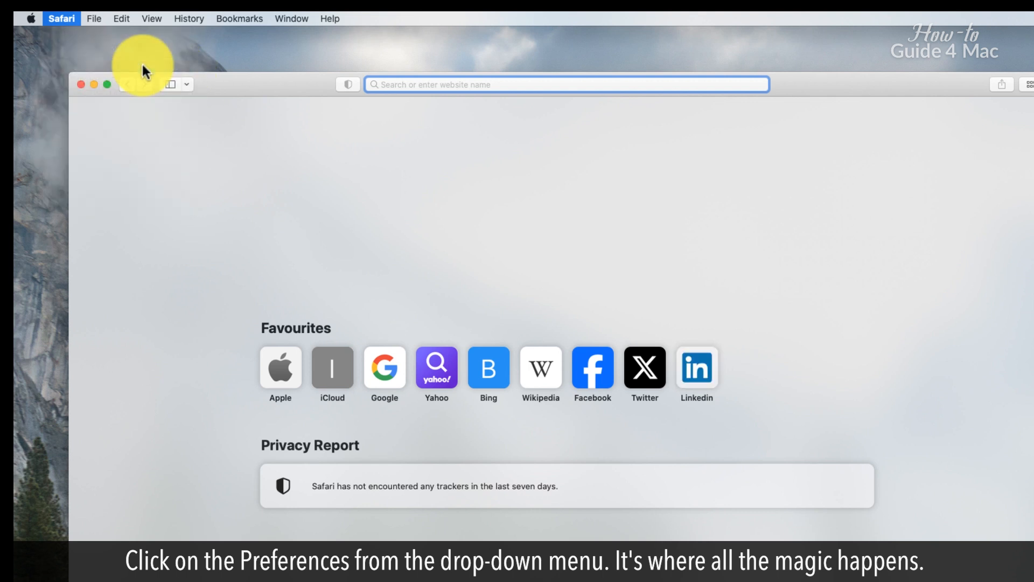
left_click(61, 18)
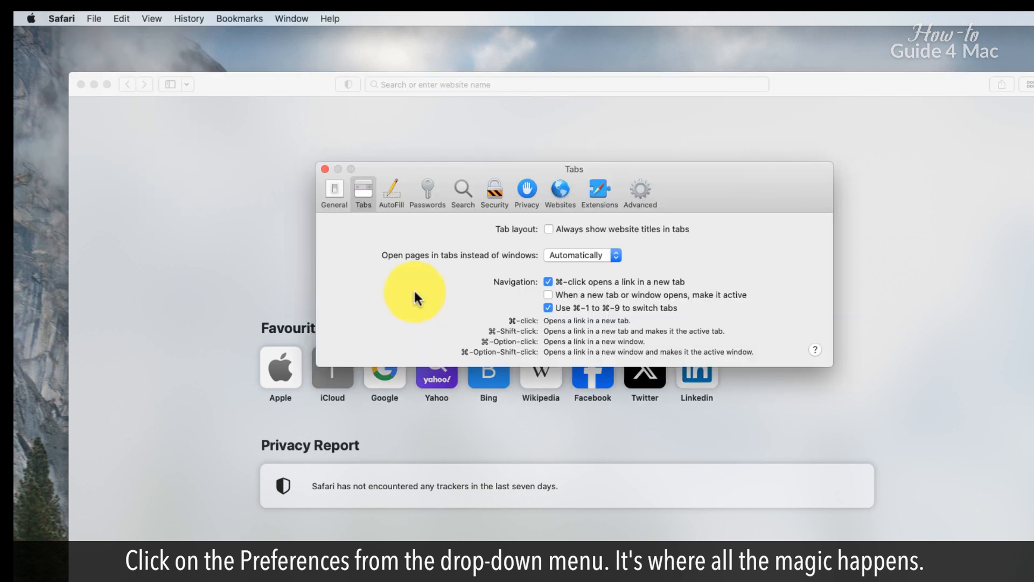
mouse_move(526, 229)
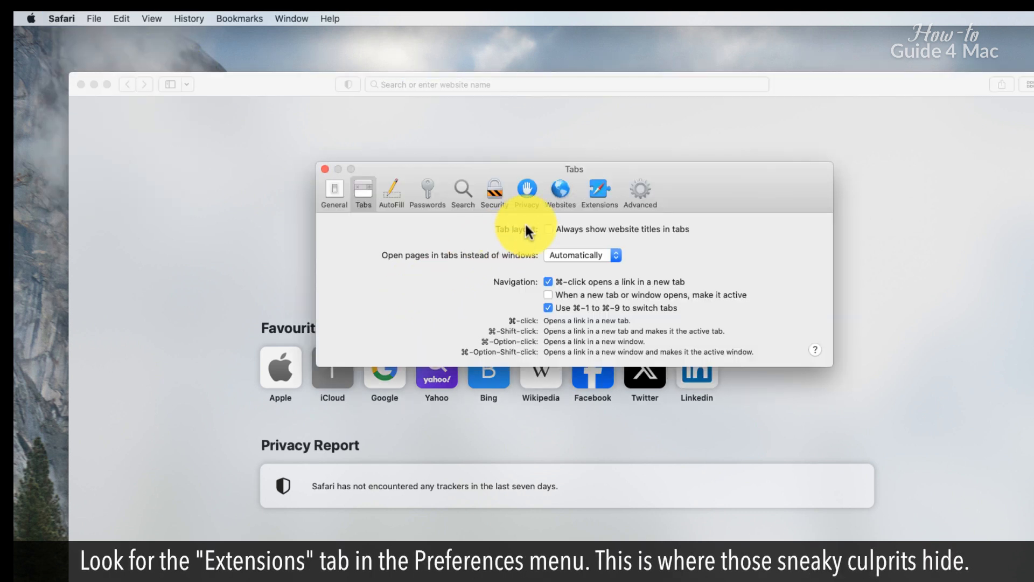
mouse_move(599, 191)
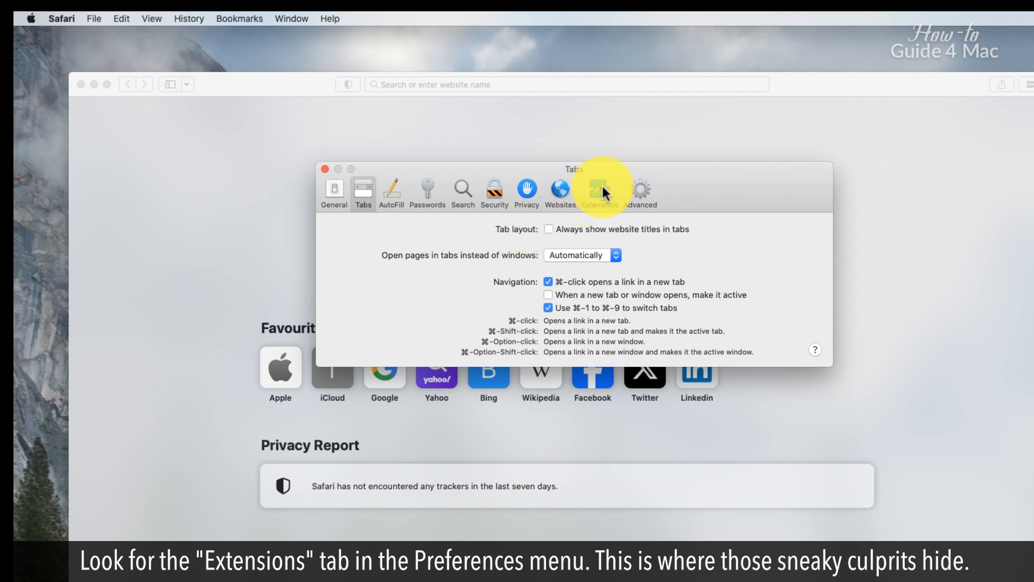
Step: View Safari's Extensions preferences and confirm no extensions are installed
left_click(600, 191)
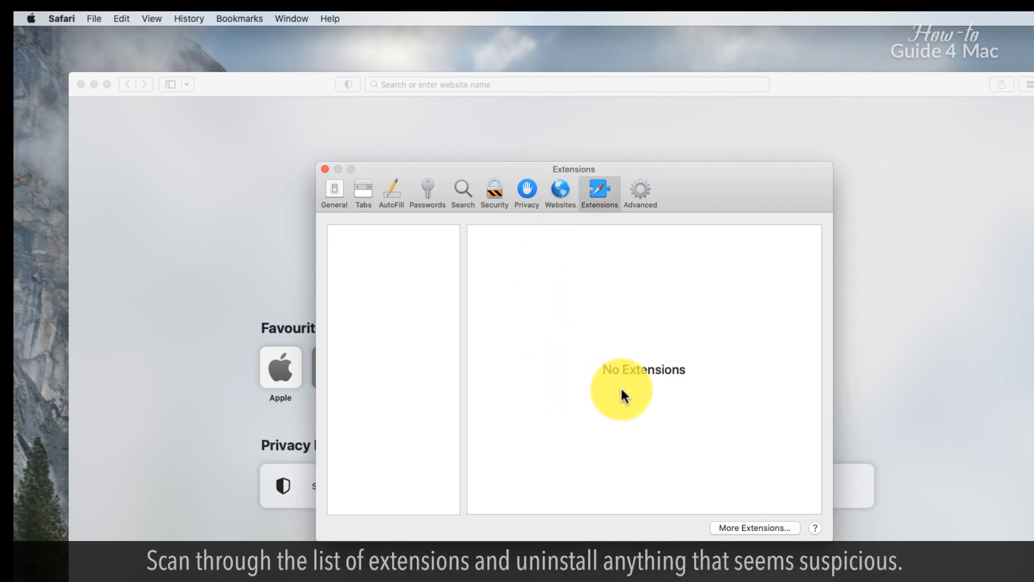
mouse_move(635, 398)
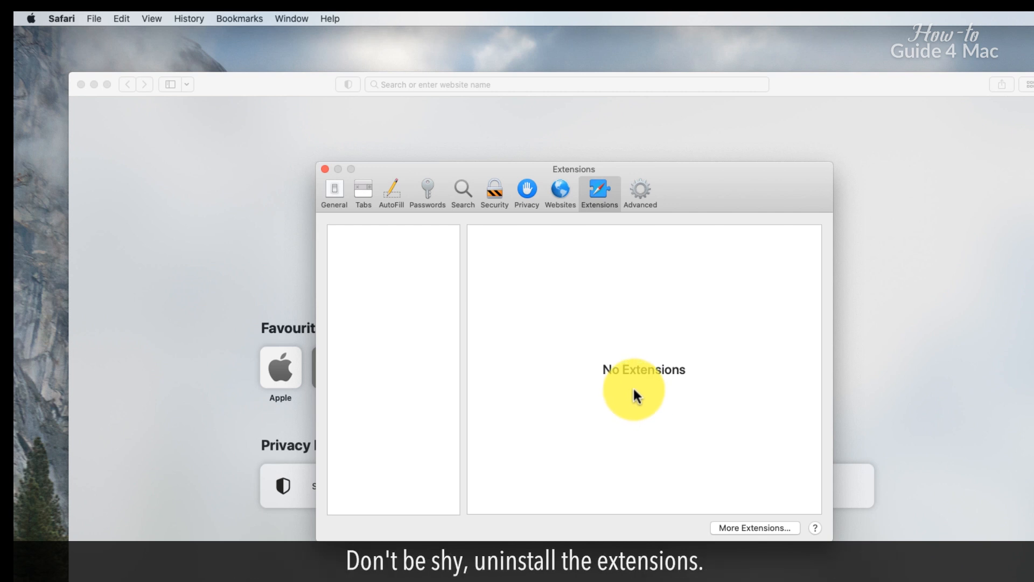
mouse_move(646, 405)
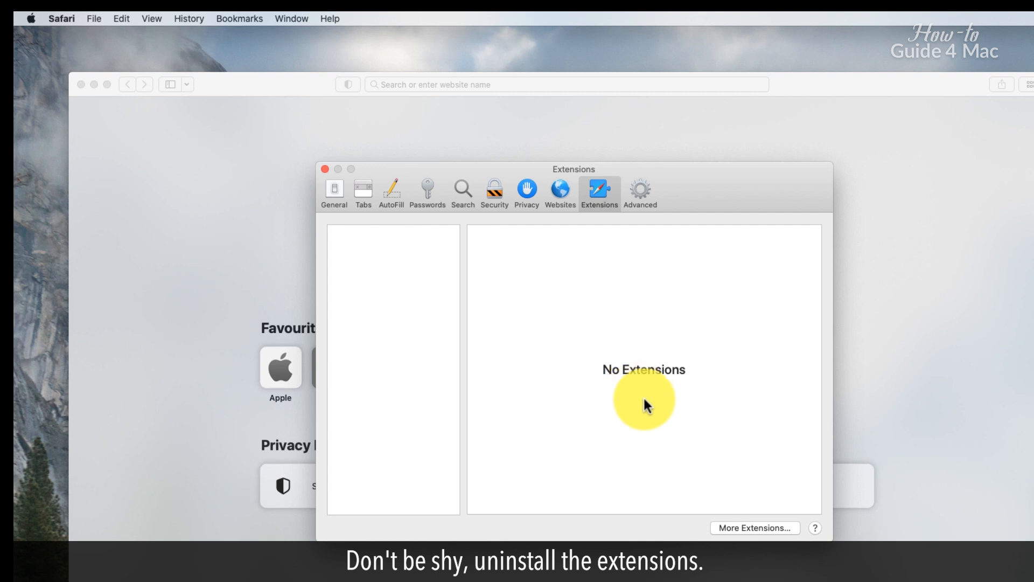
mouse_move(696, 456)
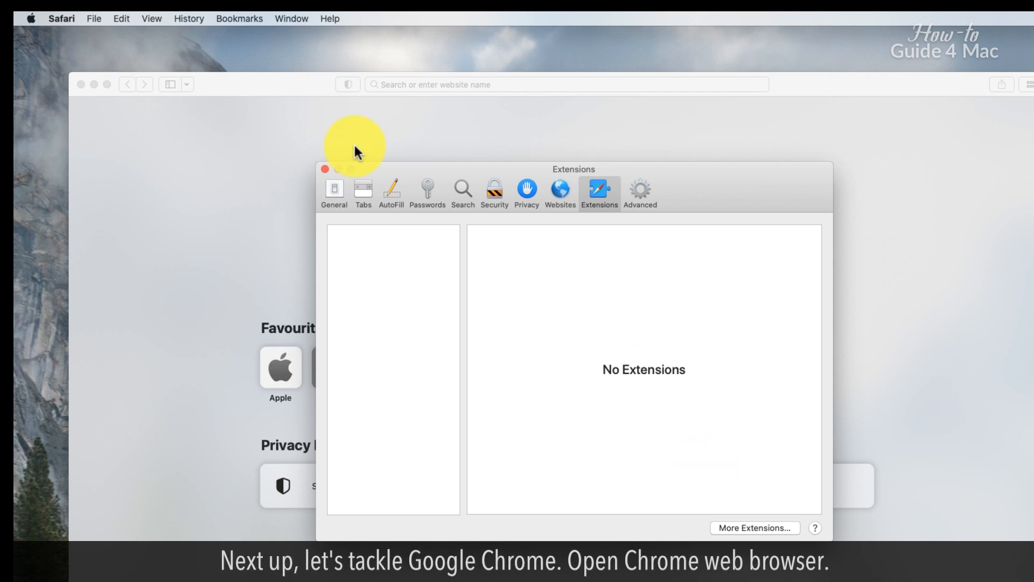
Step: Switch to Google Chrome and show the Extensions submenu in its main menu
left_click(61, 18)
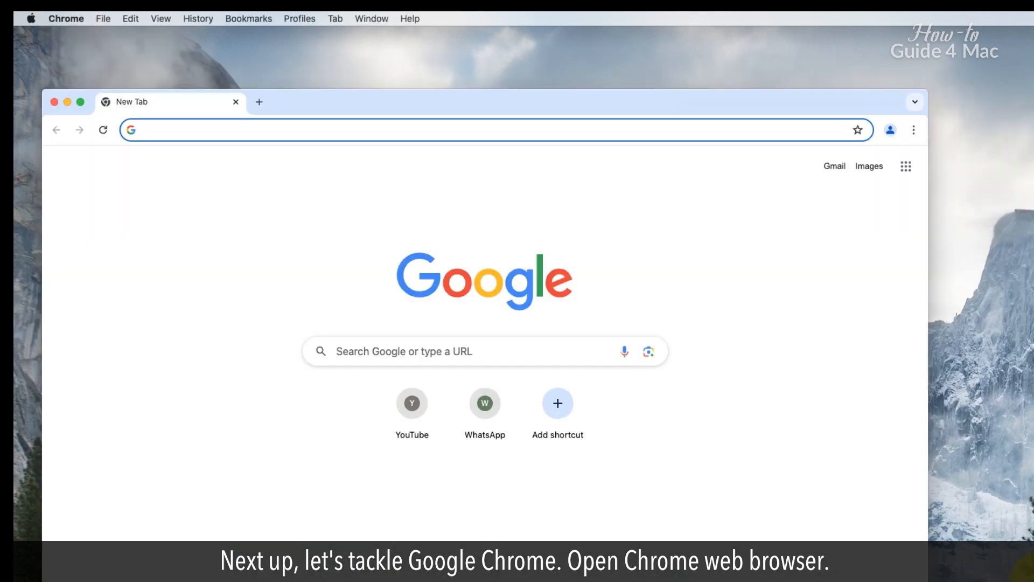
left_click(914, 129)
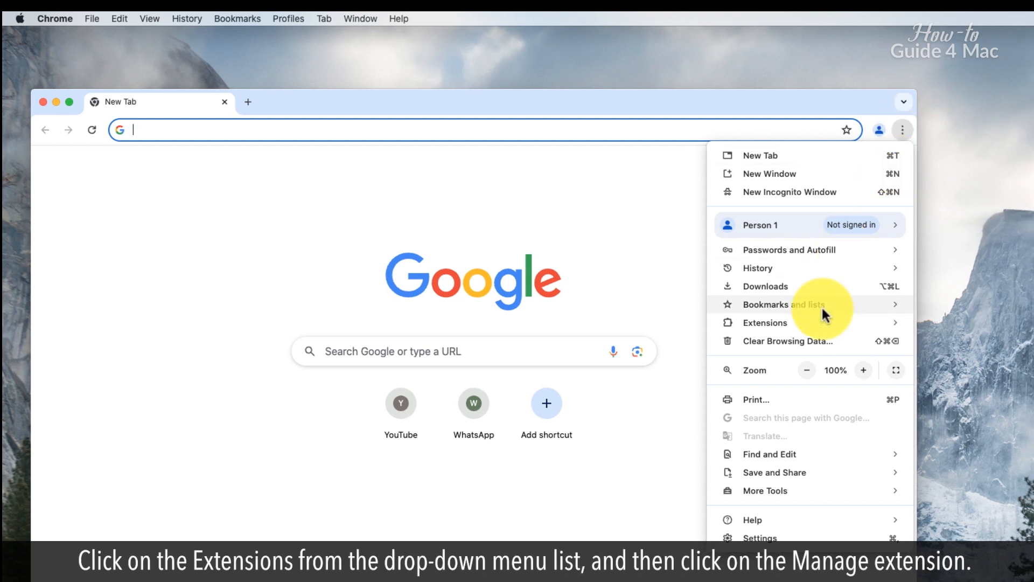
left_click(765, 323)
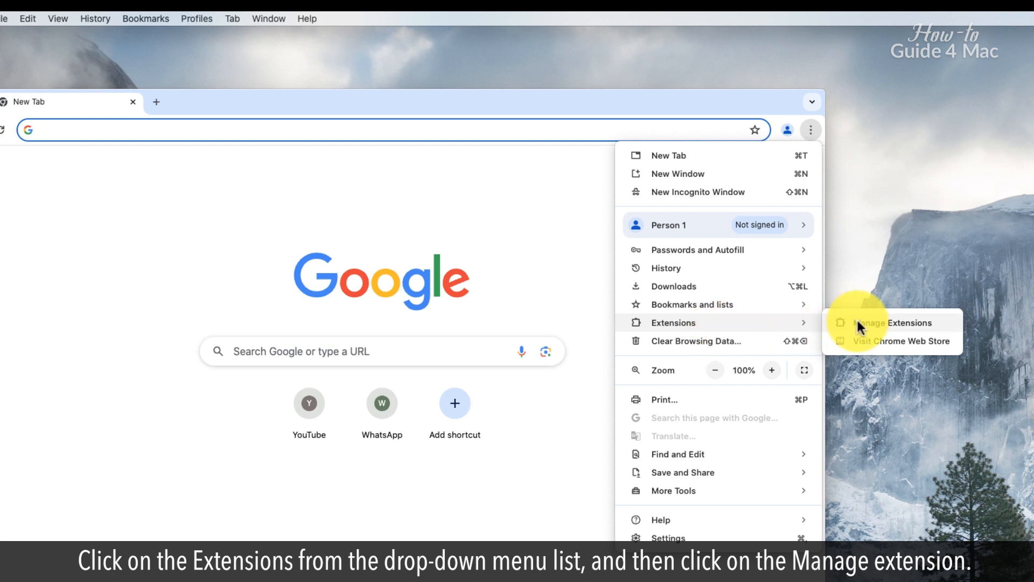
Step: Open Chrome's Manage Extensions page, showing only Google Docs Offline installed
left_click(893, 323)
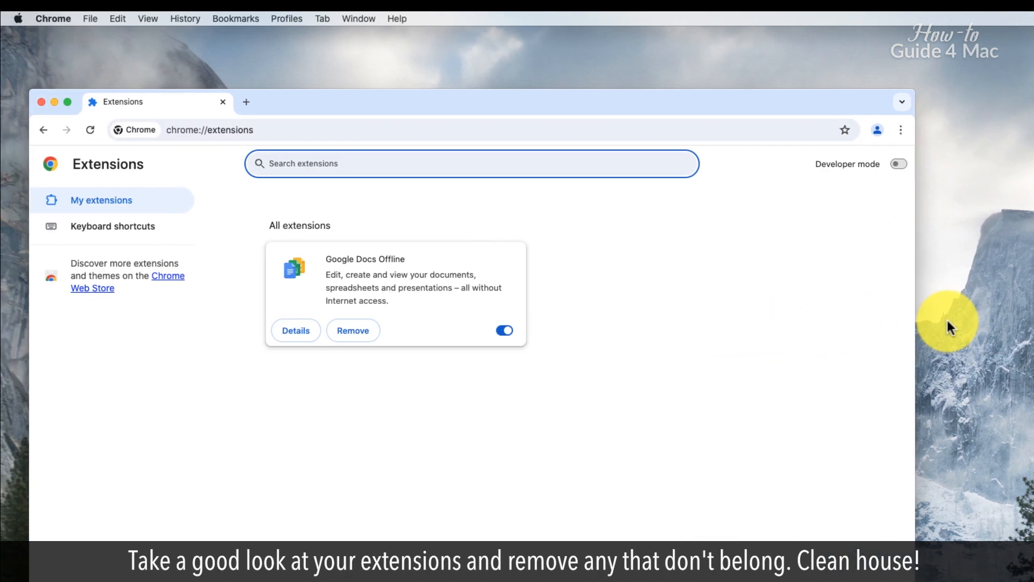
mouse_move(925, 328)
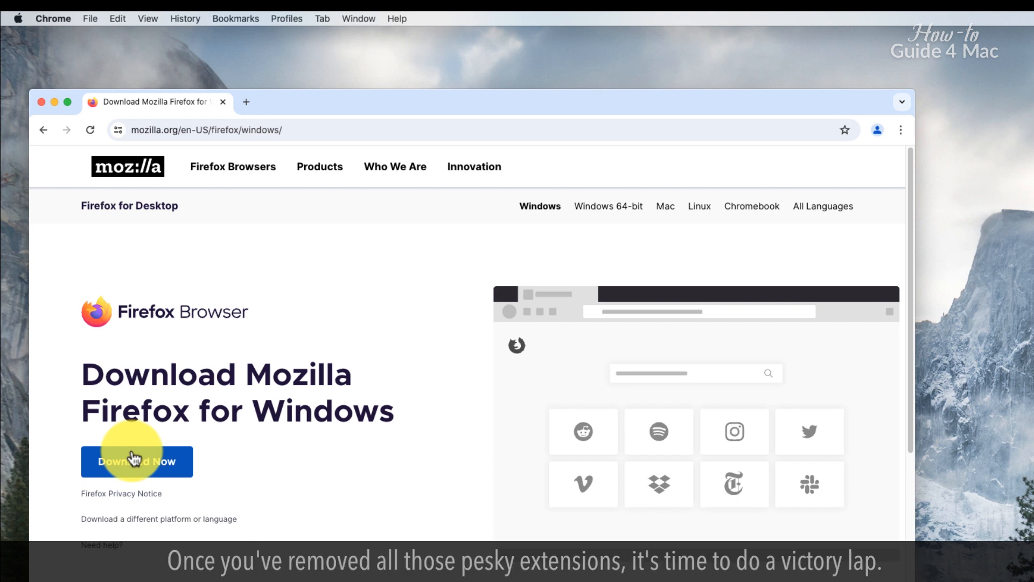
mouse_move(136, 455)
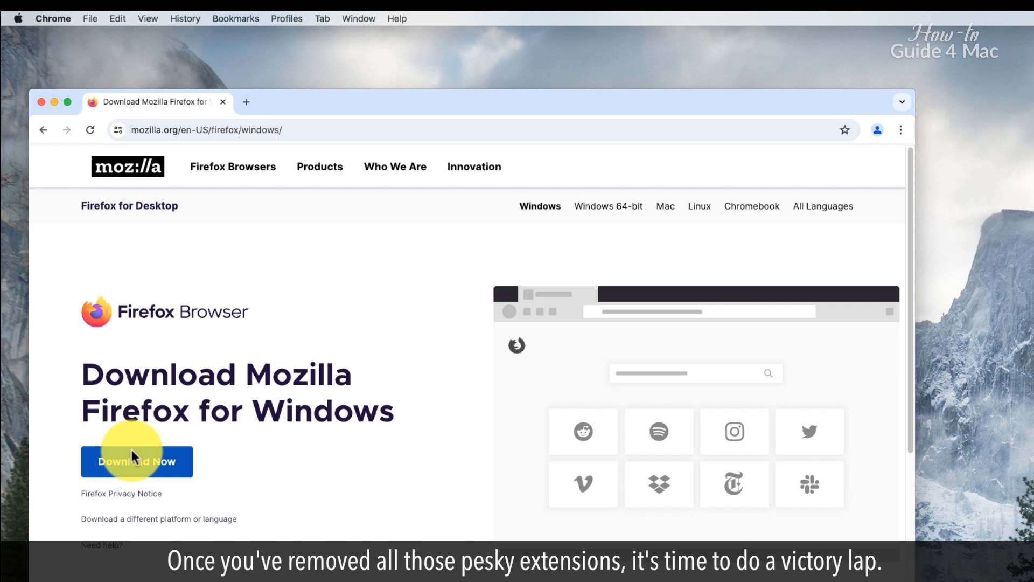
mouse_move(295, 507)
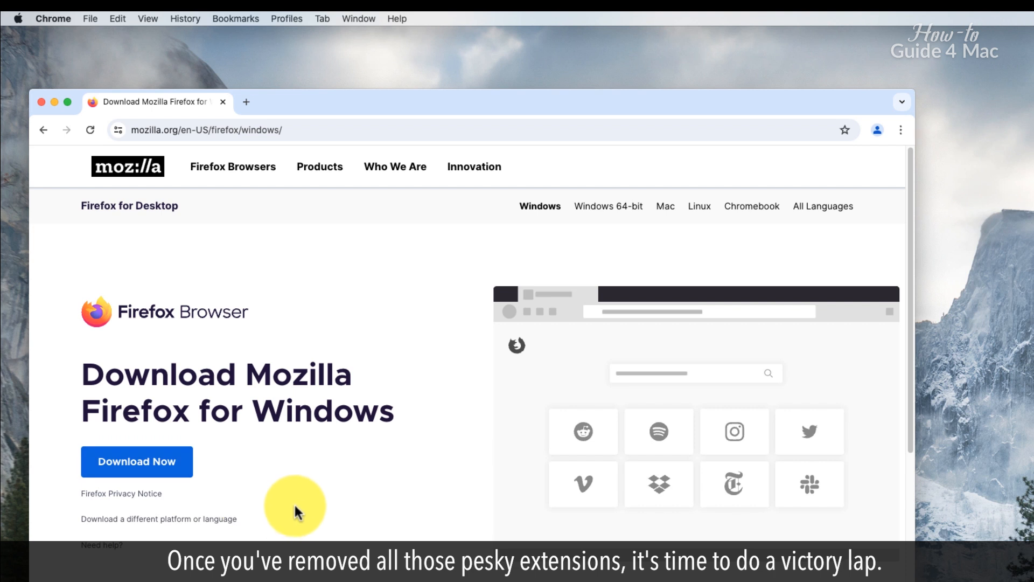